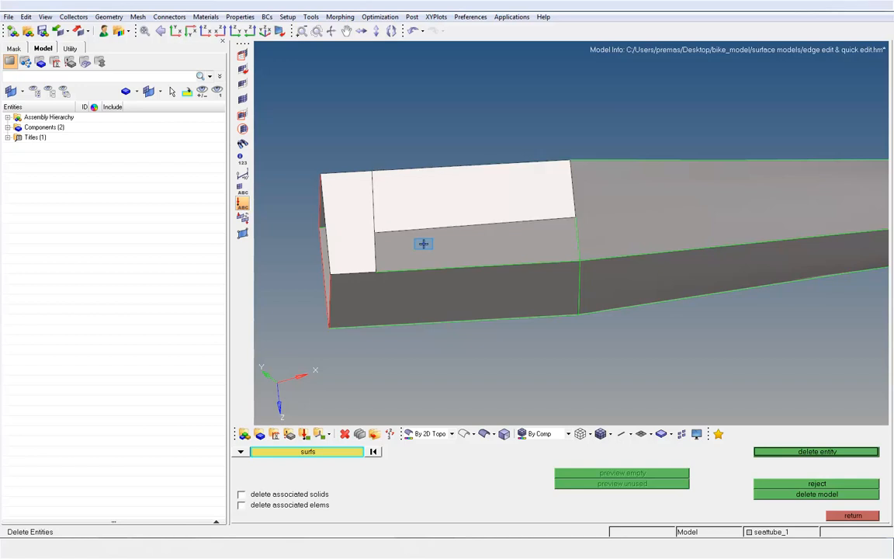
# - Exit the Delete panel, keeping the three split top surfaces
pyautogui.click(423, 244)
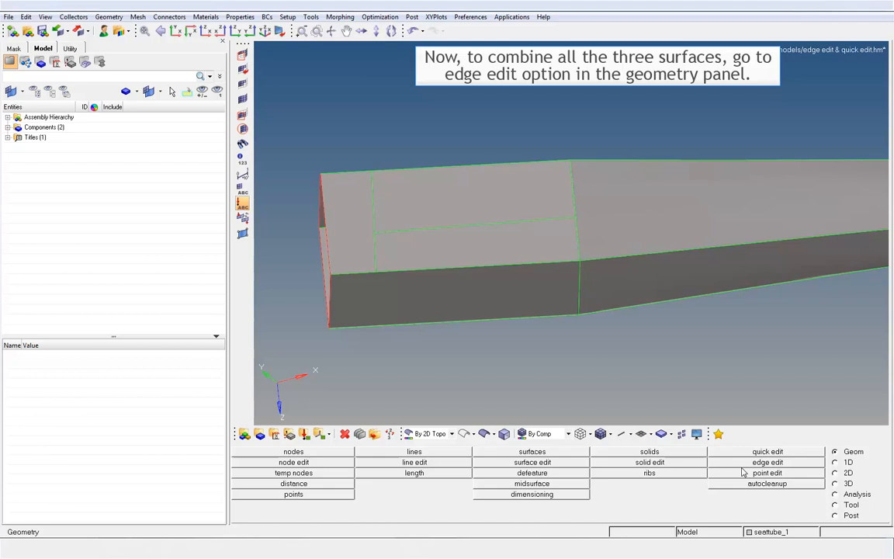
# - Open edge edit and use unsplit to merge the three top surfaces
pyautogui.click(767, 461)
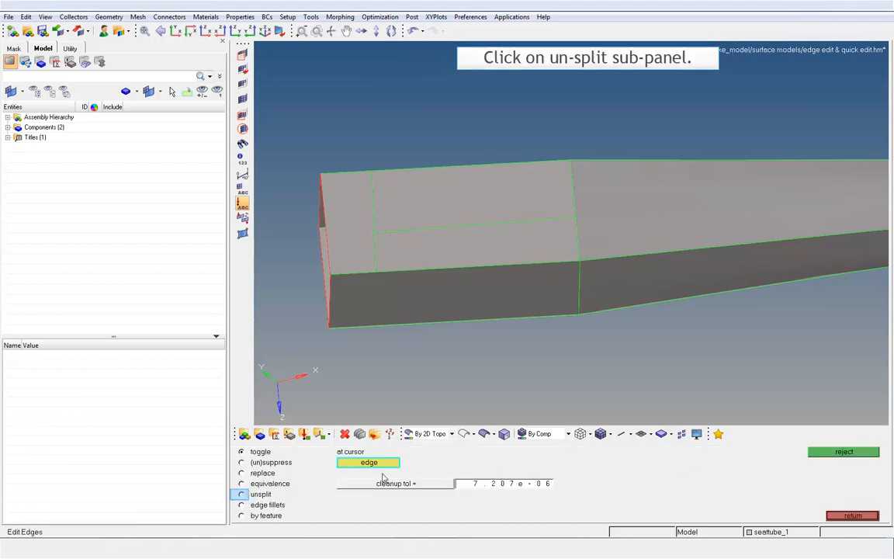
pyautogui.click(241, 494)
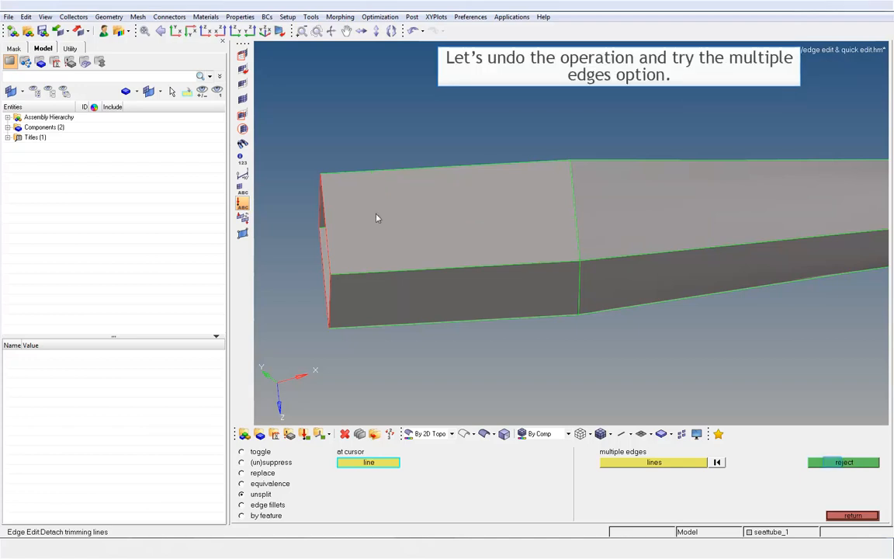
pyautogui.moveTo(735, 287)
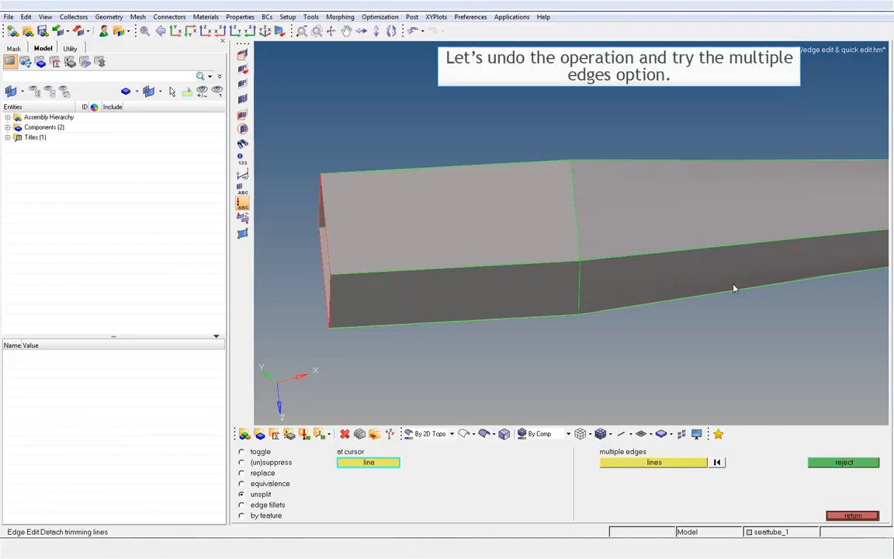
# - Undo the merge to restore the three split top surfaces
pyautogui.click(843, 462)
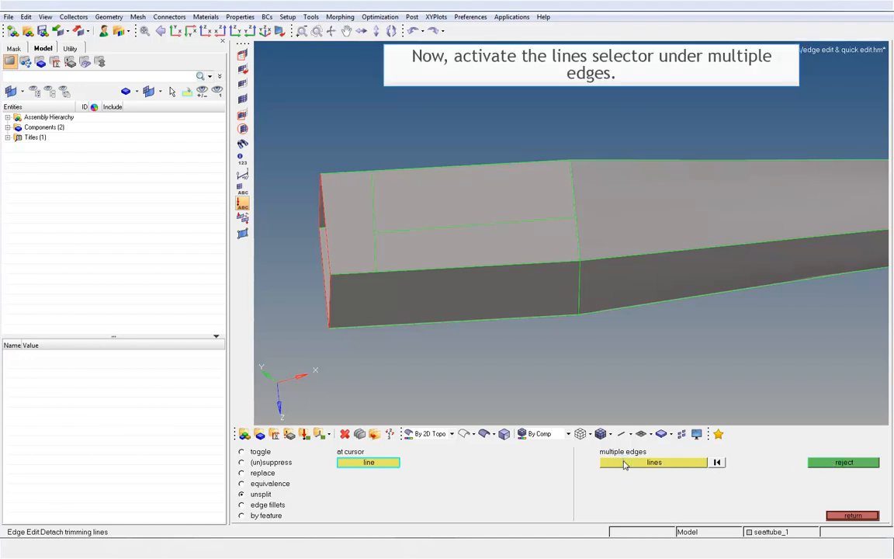
# - Select the short vertical and long horizontal split lines together and untrim them
pyautogui.click(652, 461)
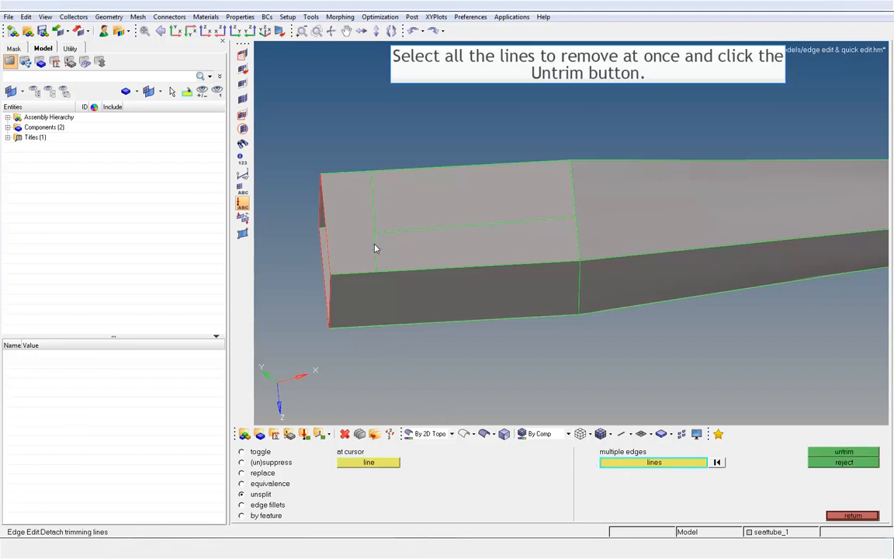
pyautogui.click(374, 240)
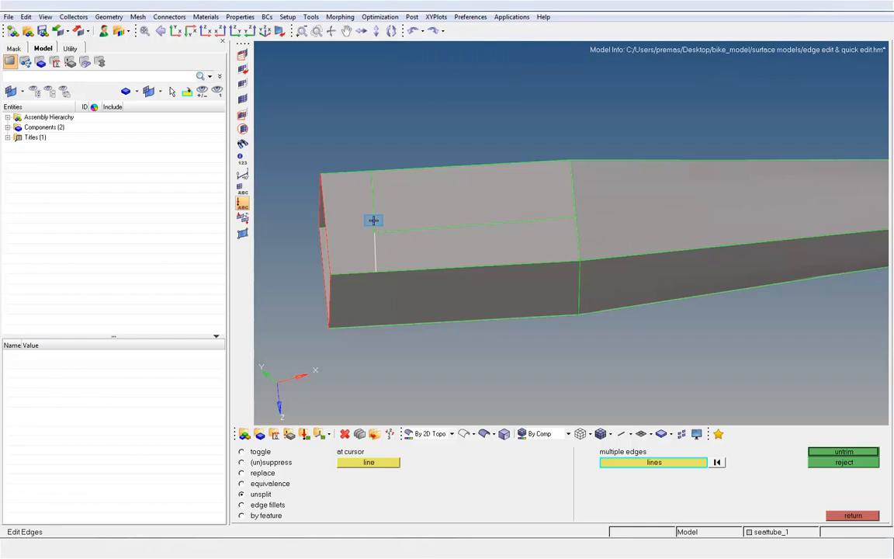
pyautogui.click(374, 221)
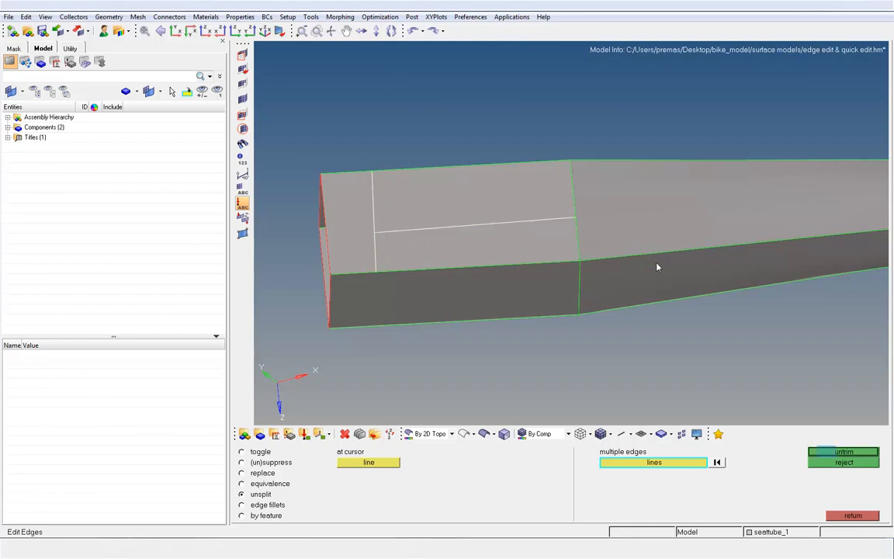
pyautogui.click(843, 451)
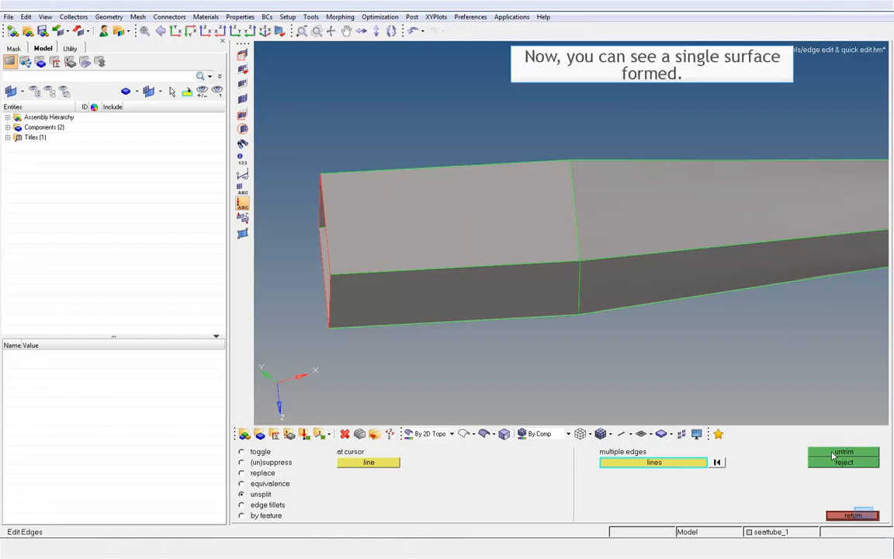